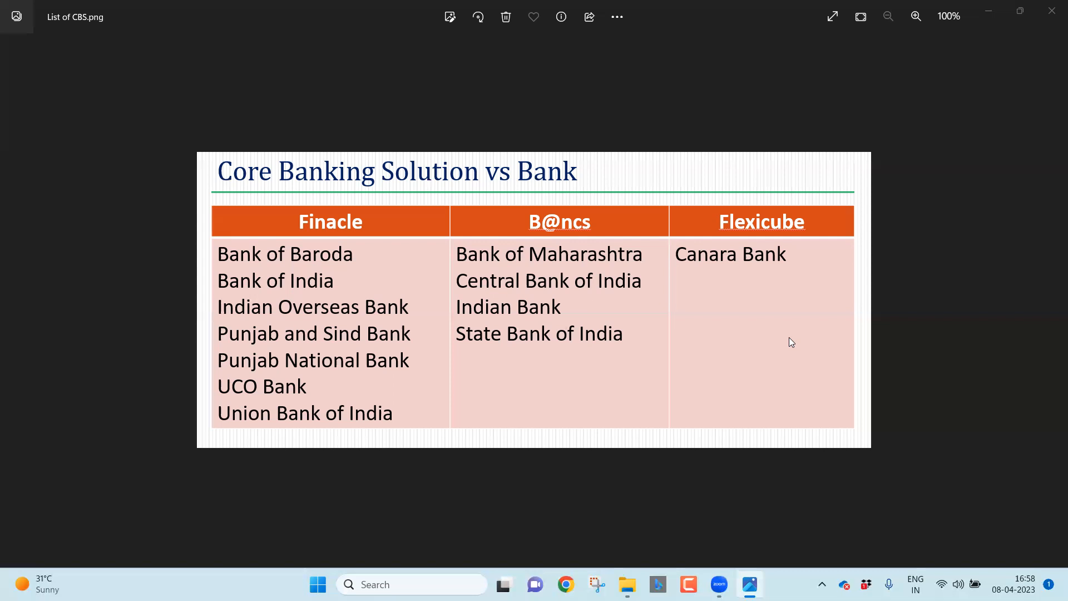
mouse_move(1029, 151)
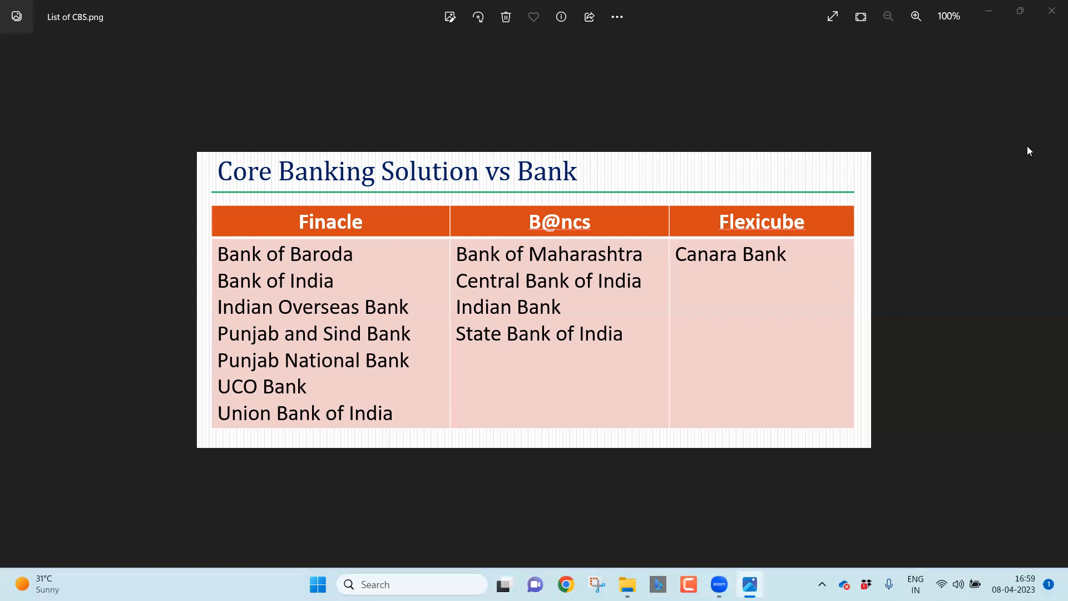
mouse_move(979, 224)
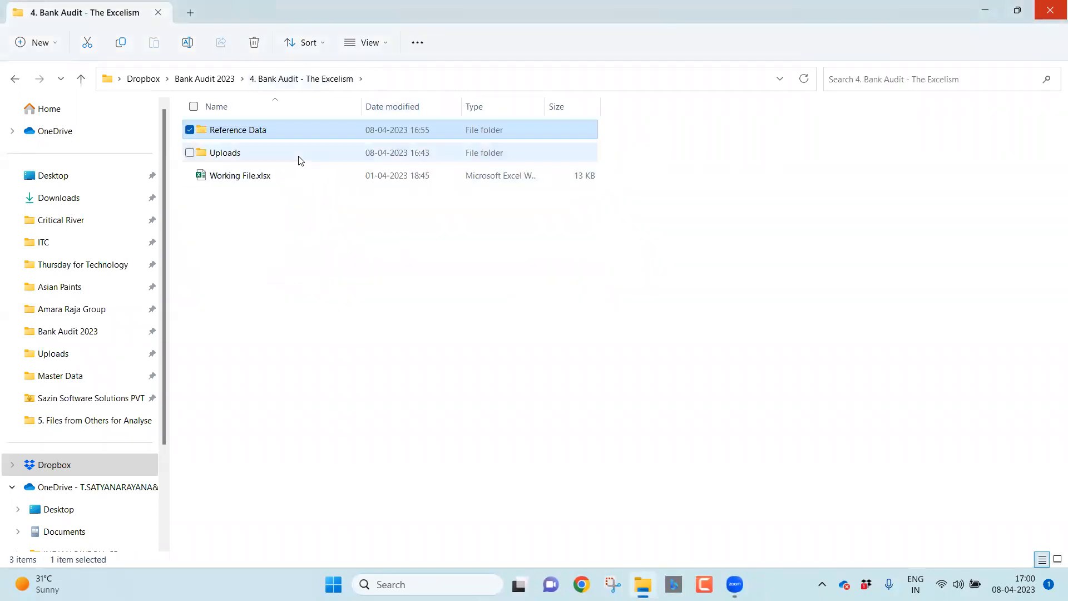
Open '7. SBI_Loan Balance File_Txt to Excel.txt' from the Uploads folder in Notepad
double_click(225, 153)
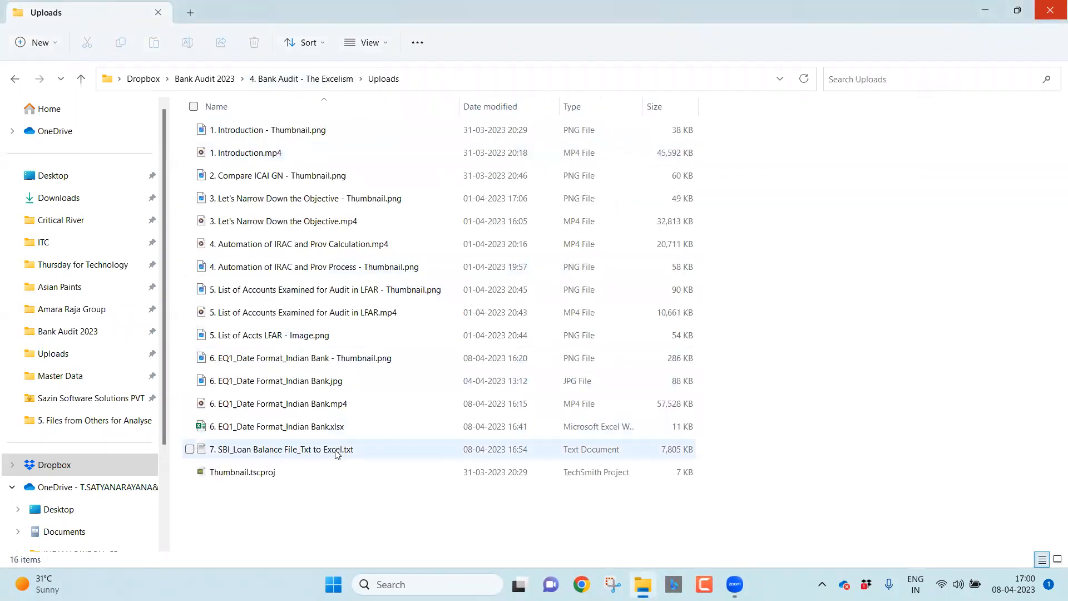
double_click(280, 449)
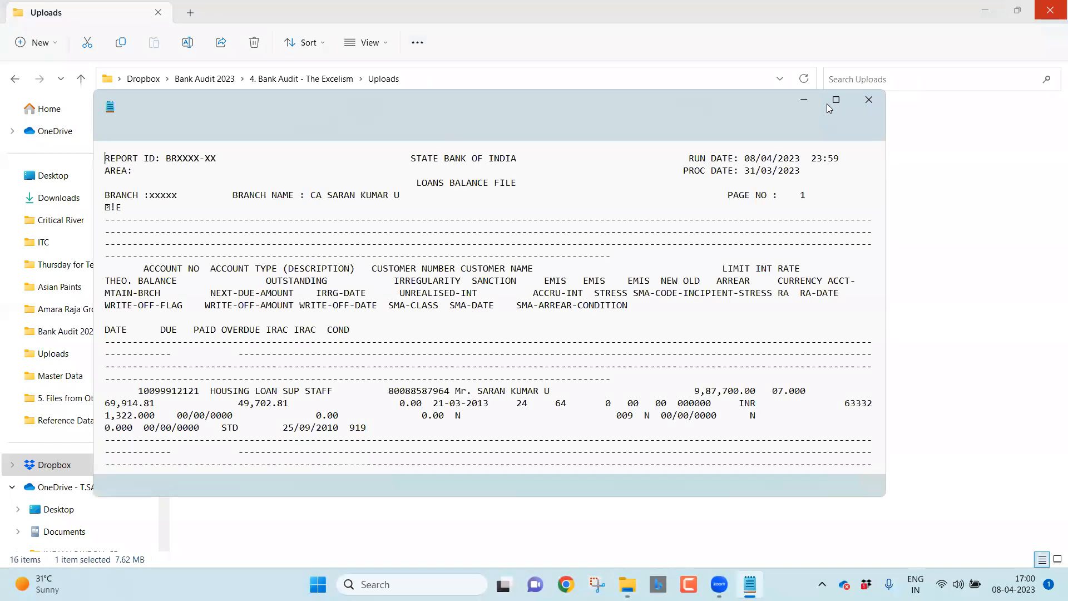
Maximize Notepad, select and copy the whole report, then bring up the Start menu
left_click(835, 99)
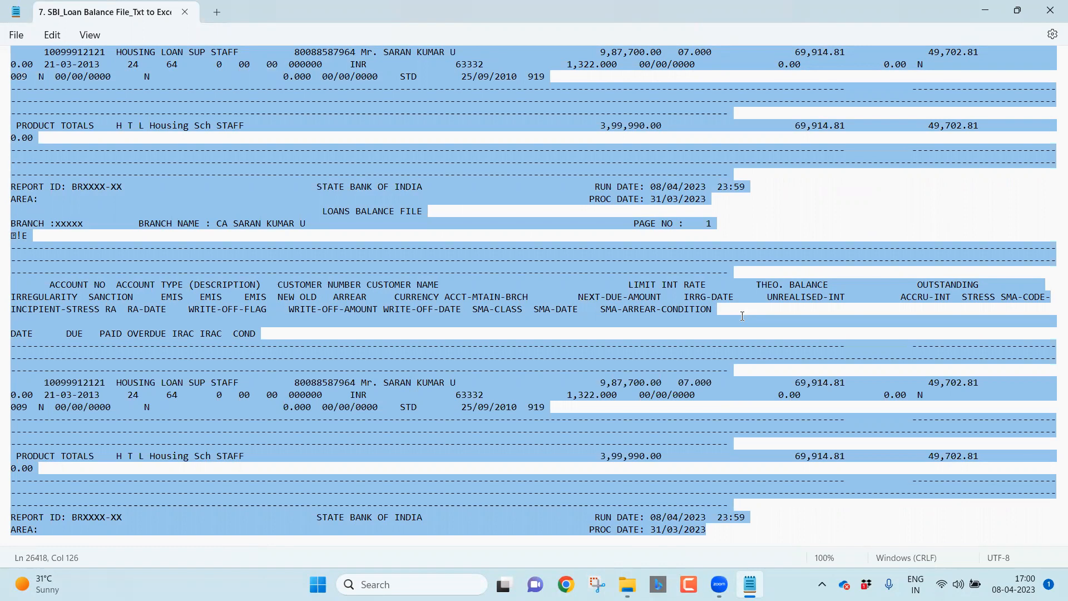
left_click(317, 584)
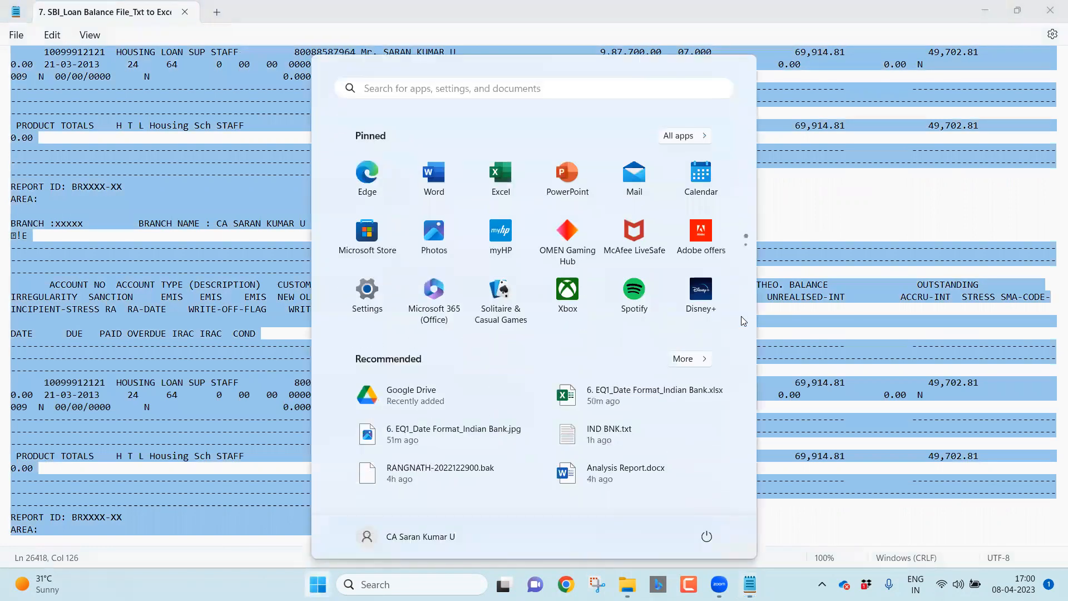
Launch Excel with a blank workbook, paste the report into A1, and select column A
type("excel")
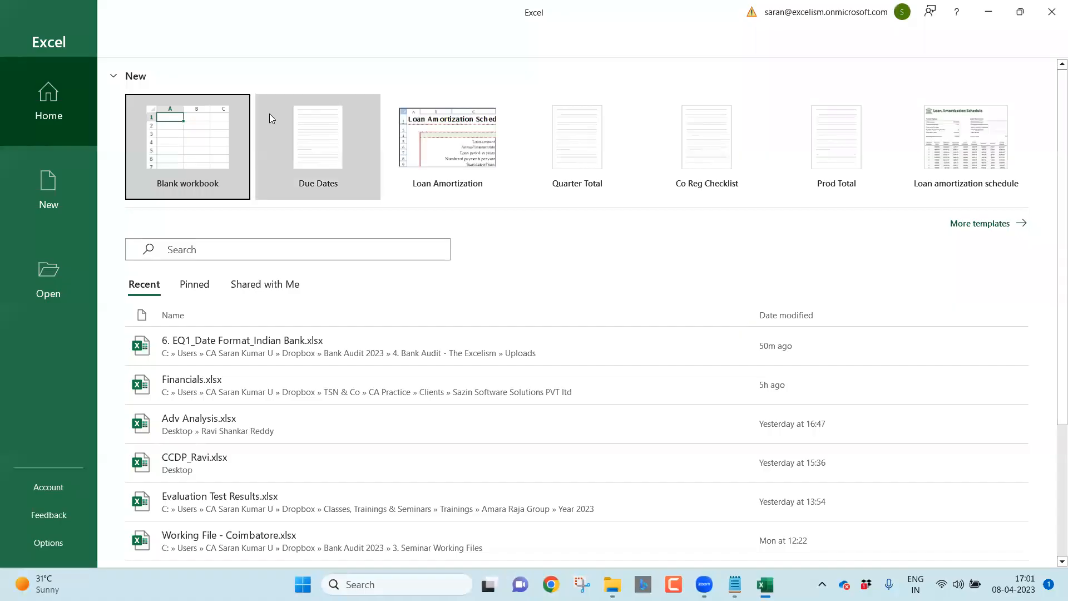
left_click(187, 147)
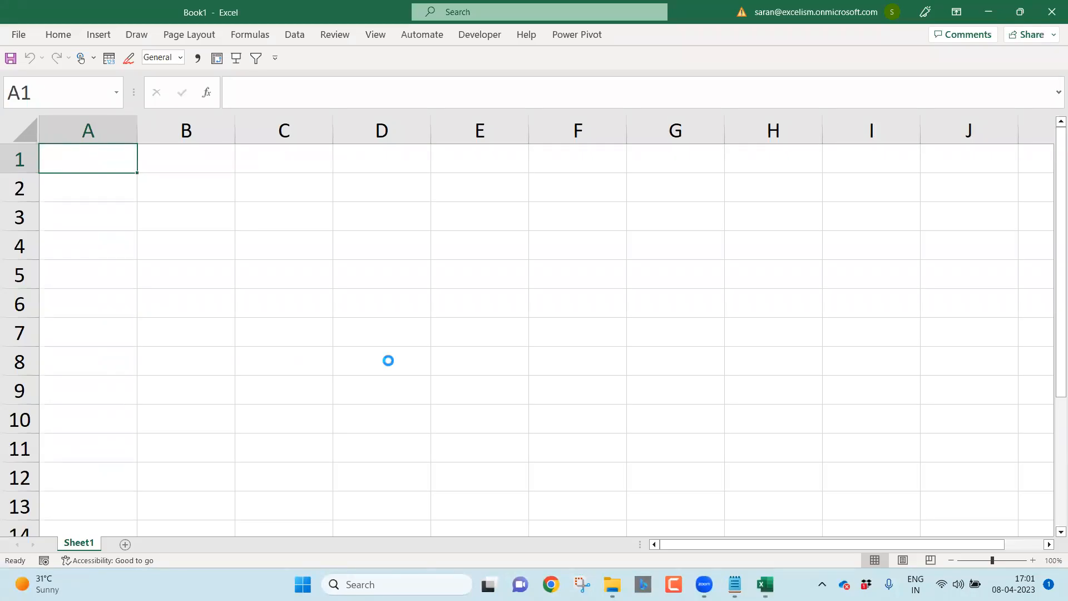
key("ctrl+v")
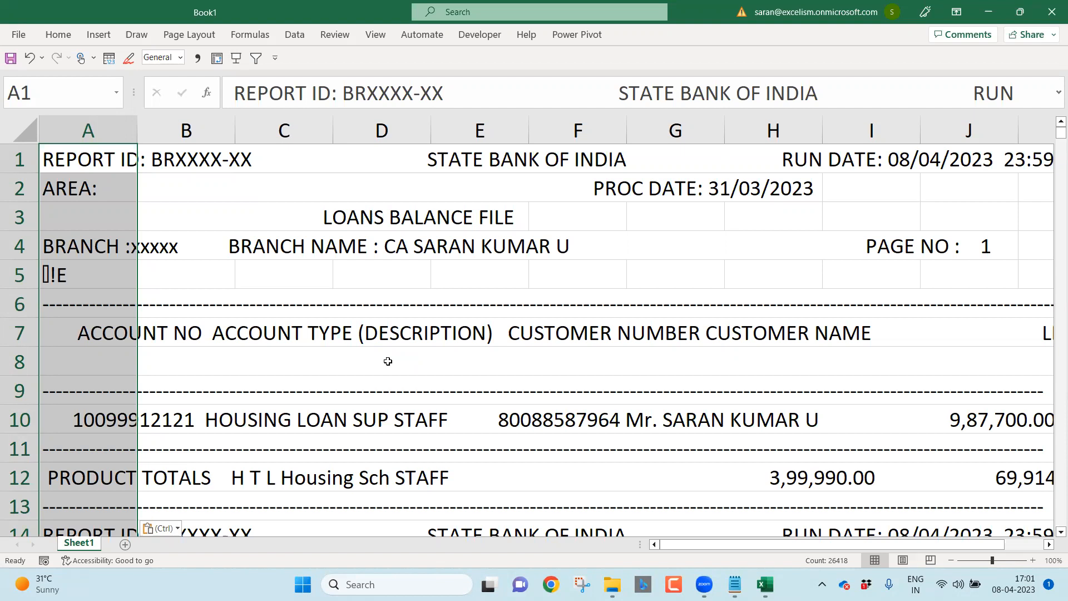
left_click(87, 130)
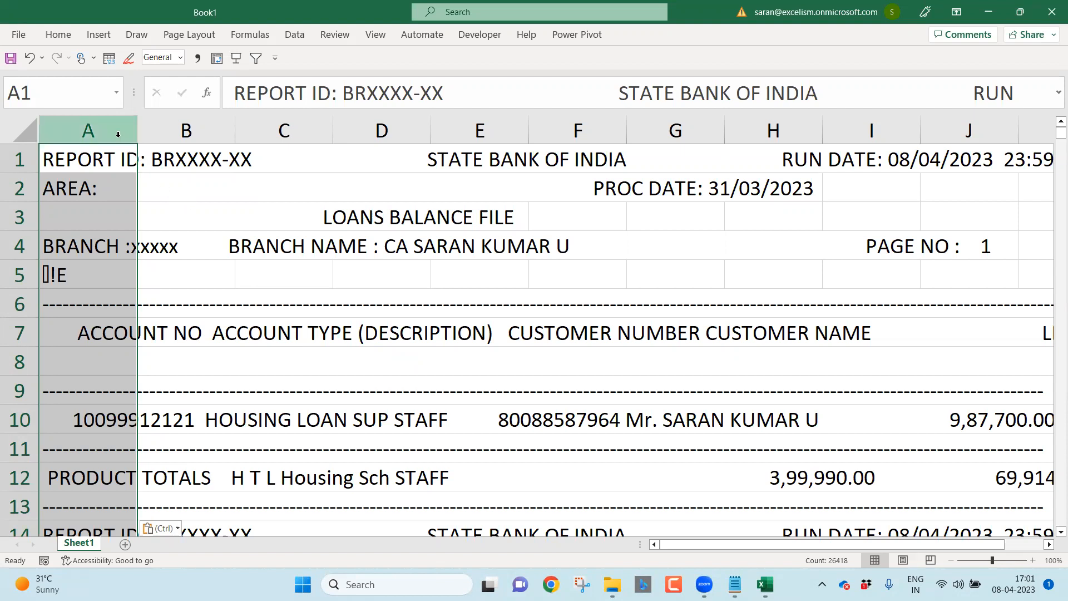
mouse_move(293, 35)
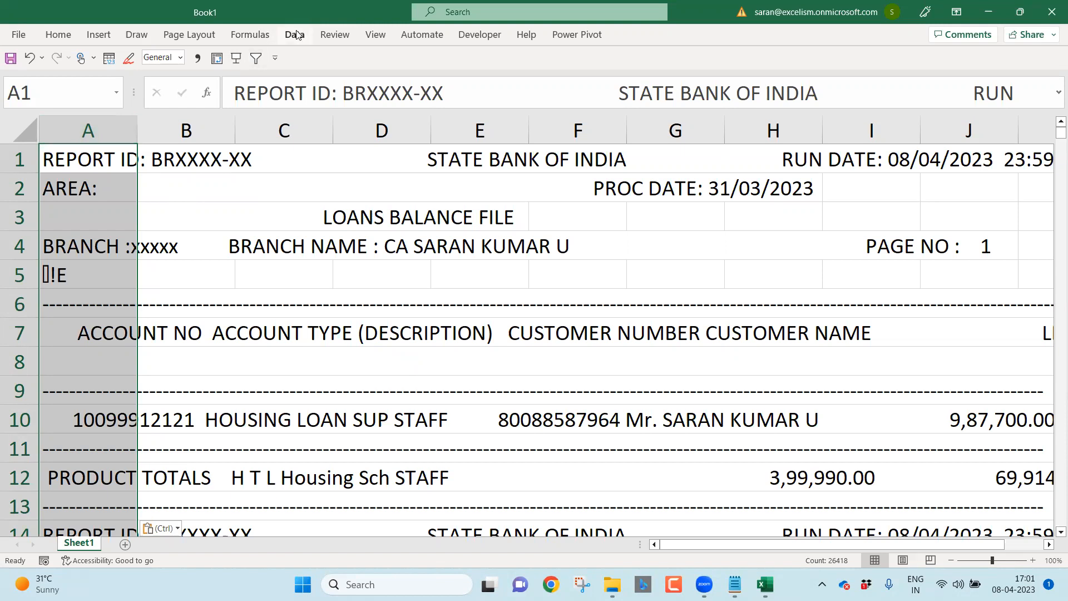
Start Text to Columns on column A from the Data tools, choosing Fixed width splitting
left_click(294, 34)
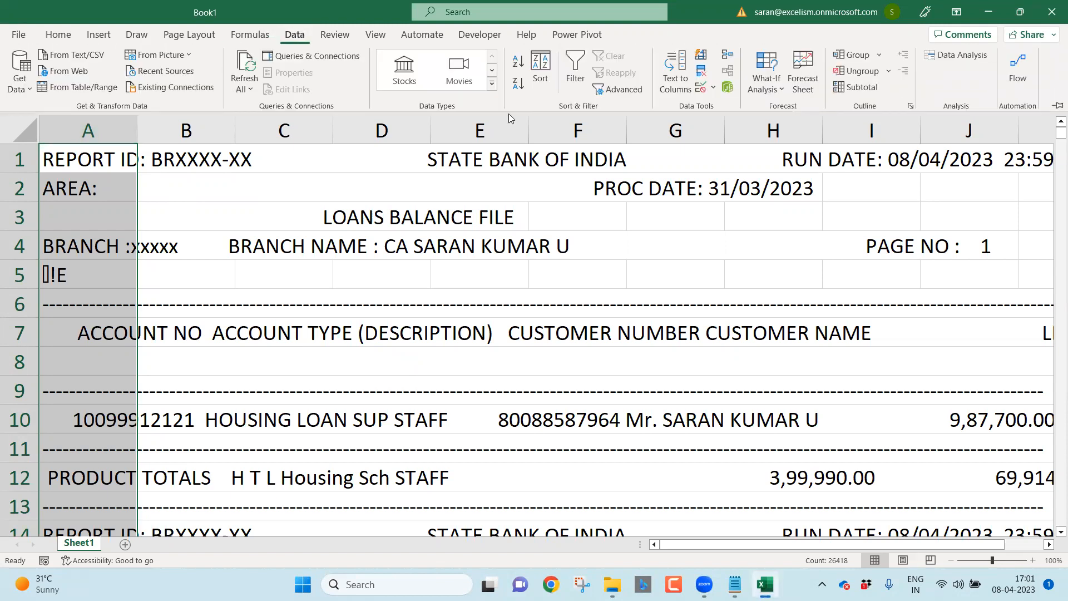
left_click(674, 71)
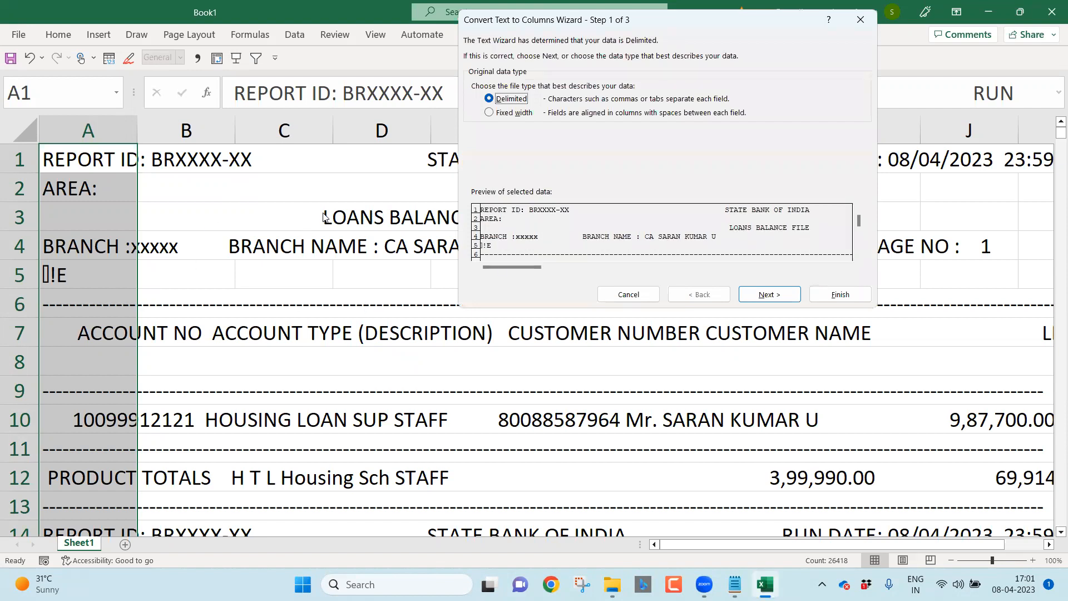
left_click(489, 112)
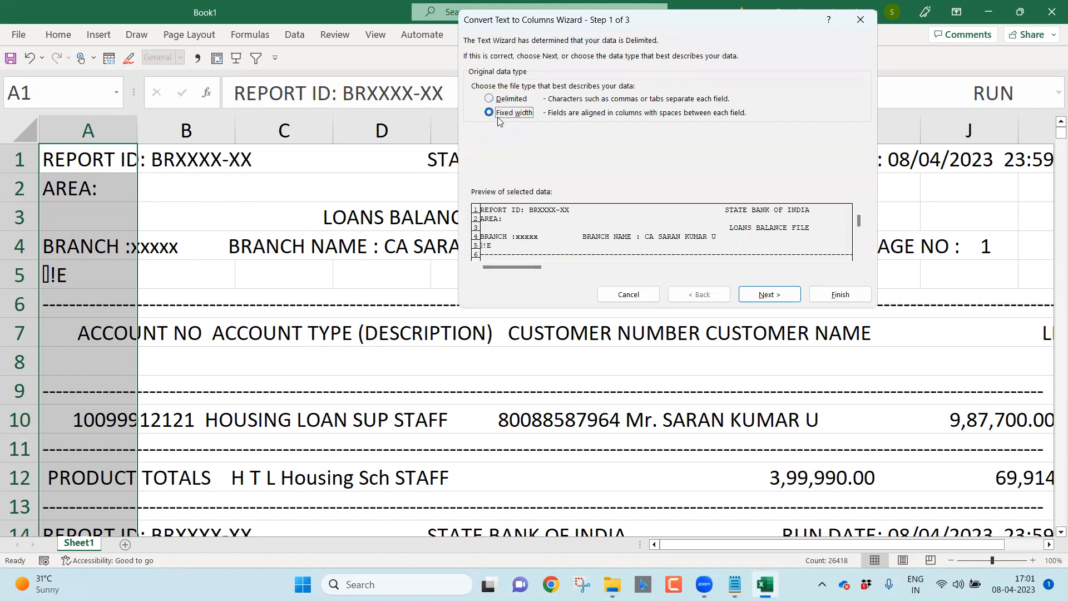
Add column breaks for the customer number, customer name, LIMIT and INT fields in the preview
left_click(768, 294)
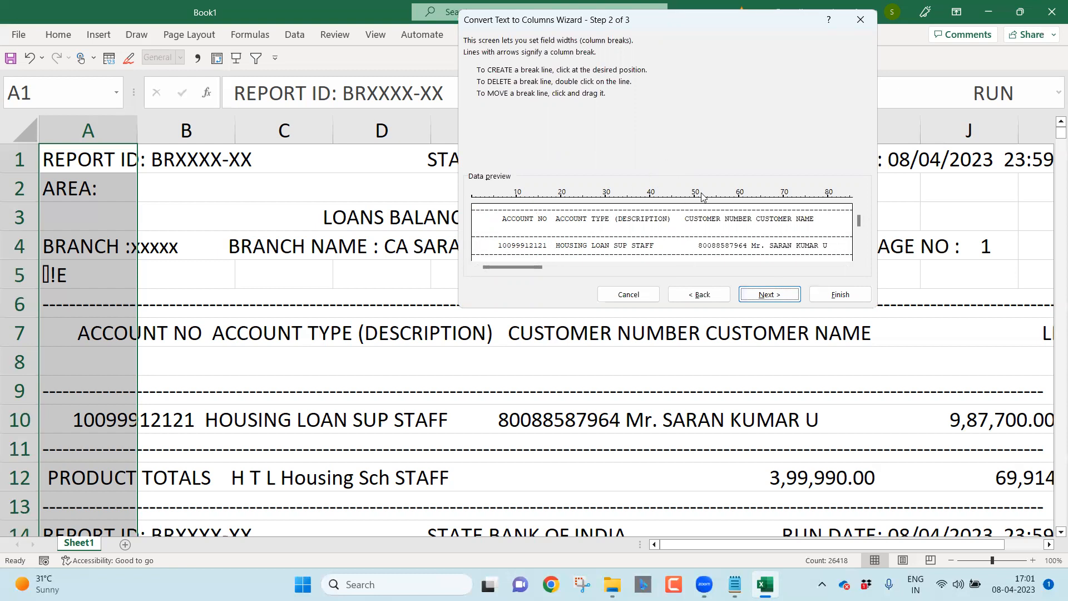
mouse_move(555, 248)
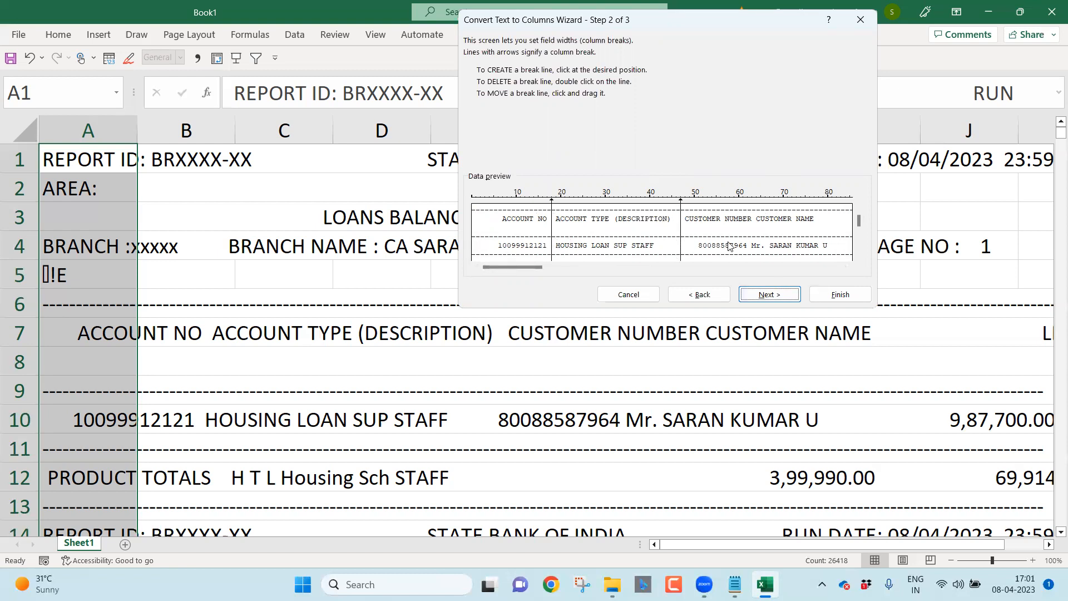
left_click(748, 231)
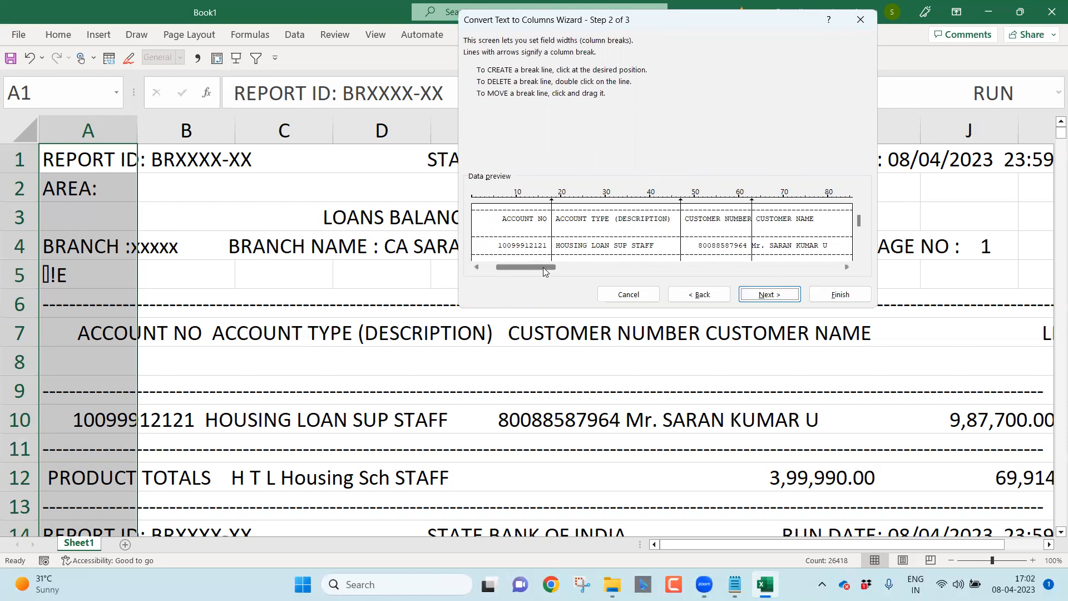
left_click_drag(524, 267, 545, 267)
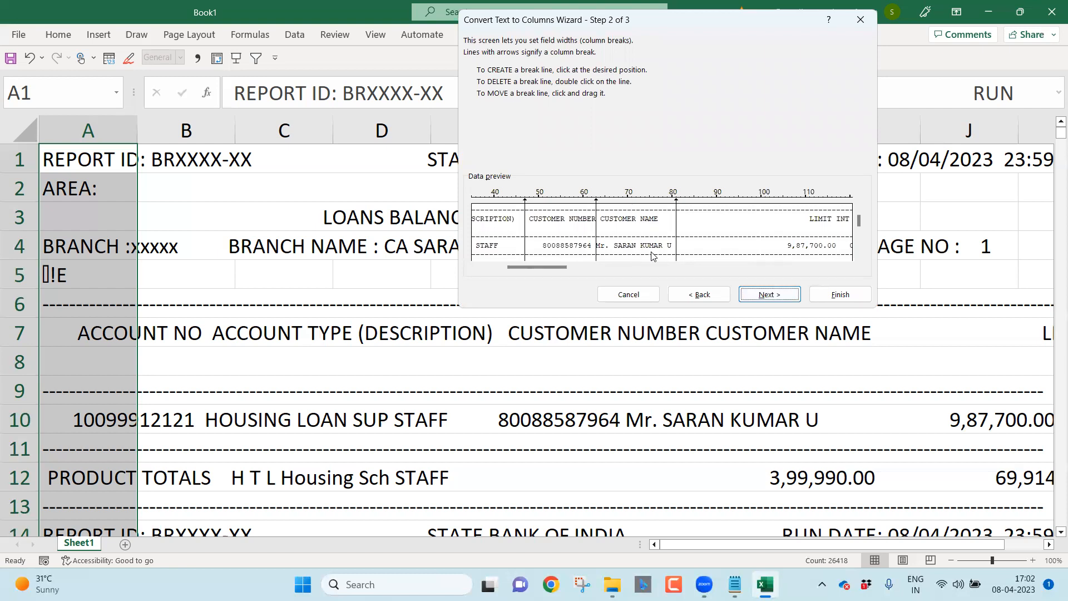
mouse_move(677, 257)
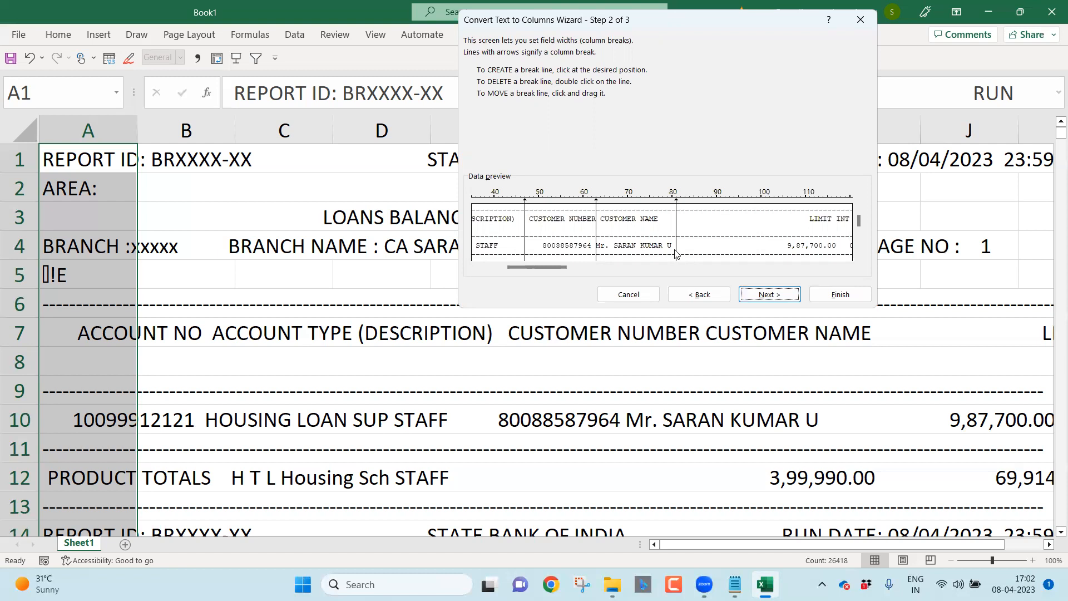
mouse_move(839, 241)
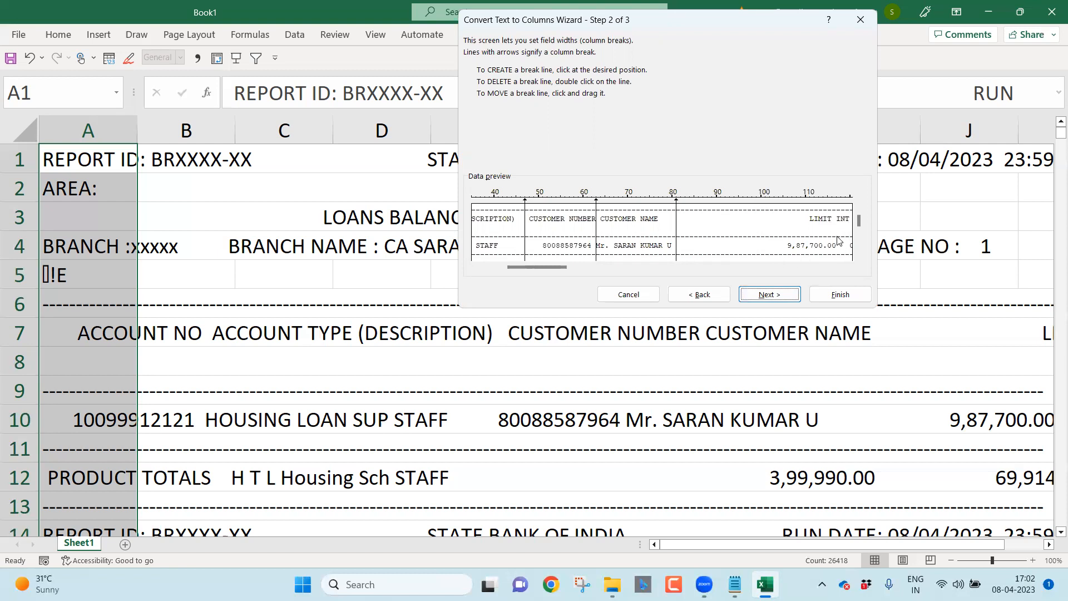
left_click(837, 231)
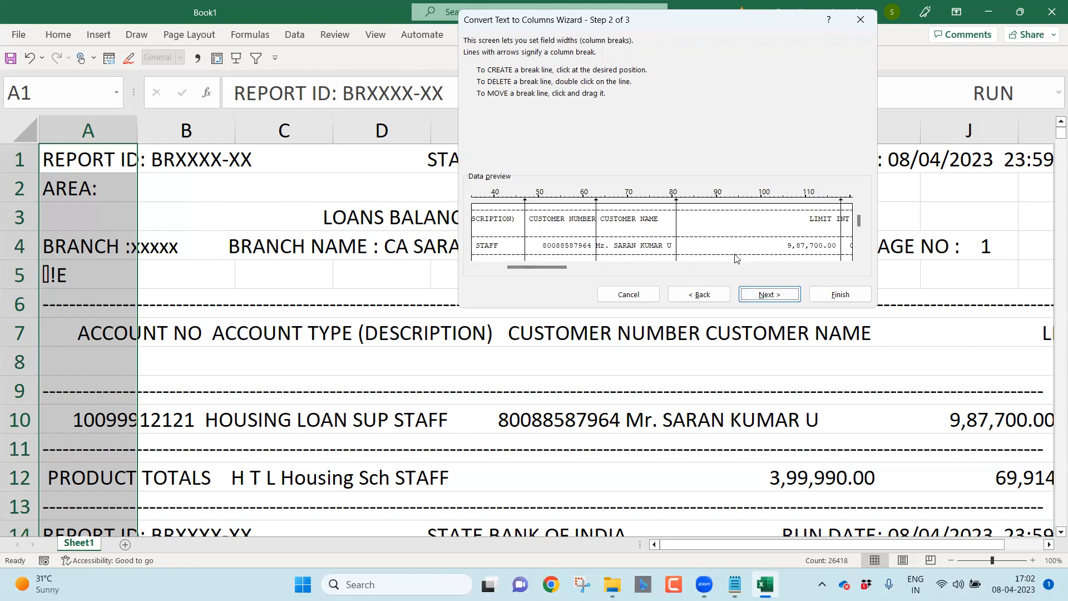
mouse_move(802, 246)
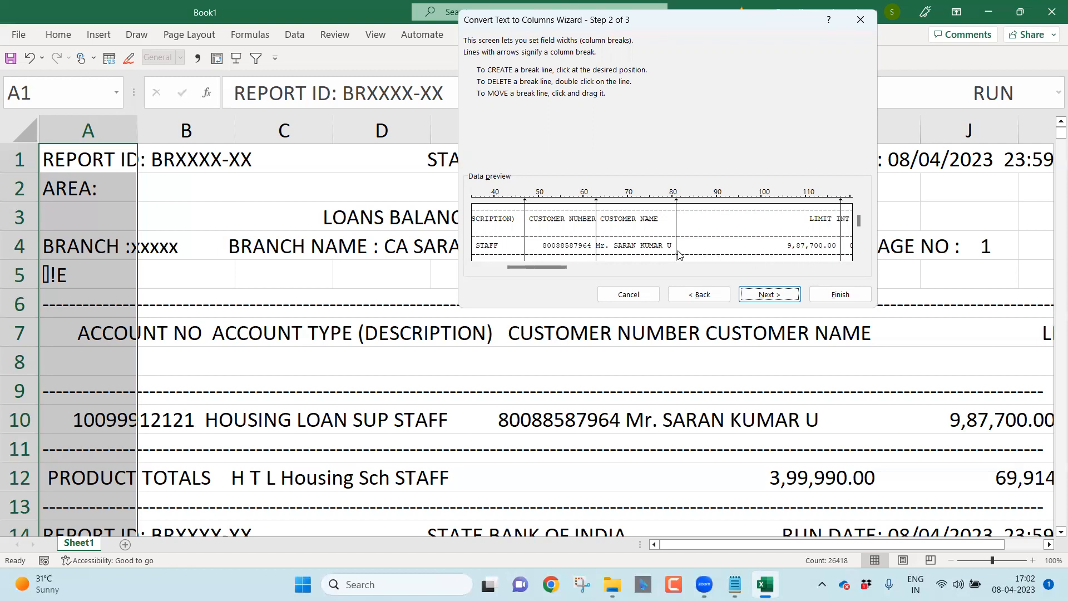
left_click_drag(674, 245, 764, 244)
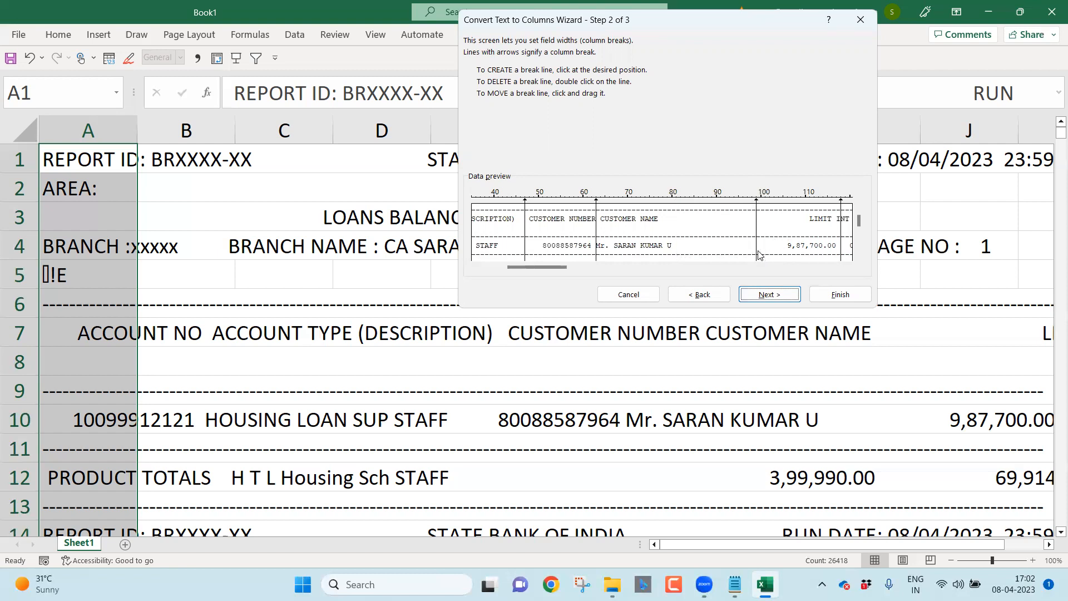
mouse_move(740, 251)
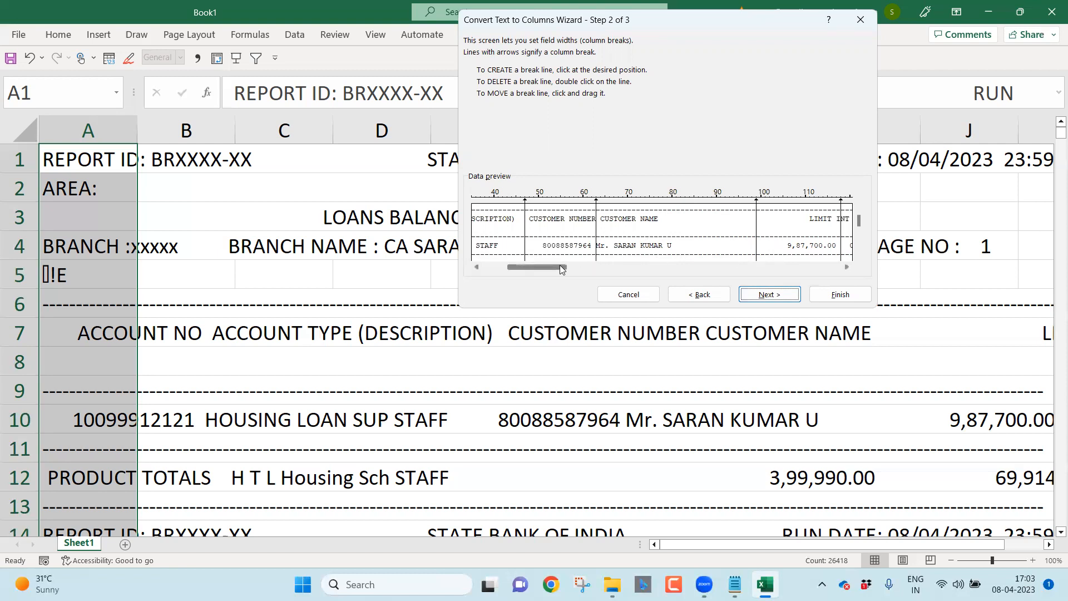
left_click_drag(535, 267, 578, 267)
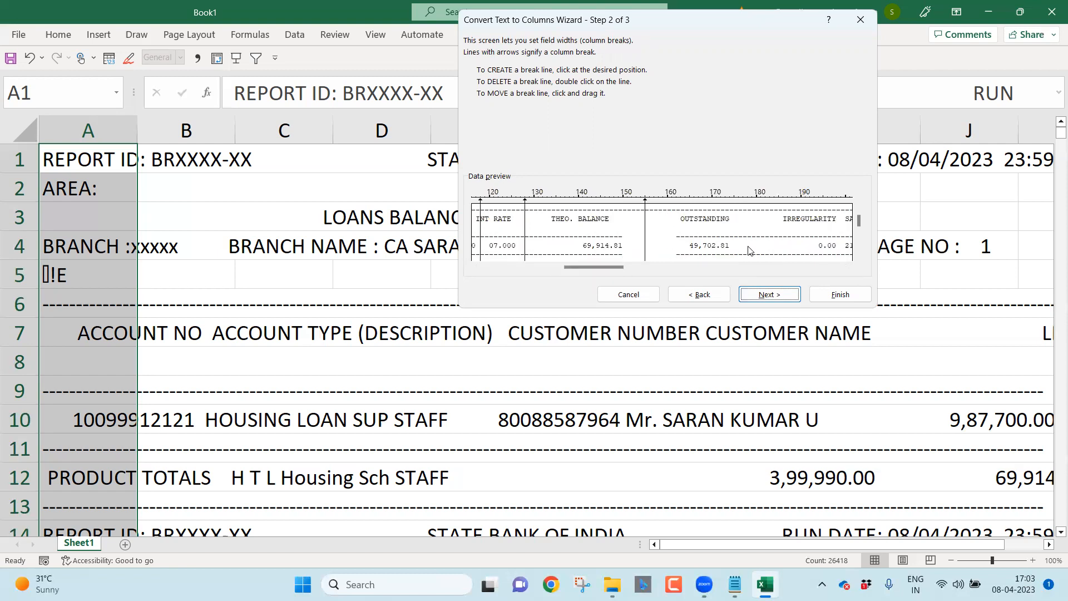
left_click_drag(598, 266, 641, 266)
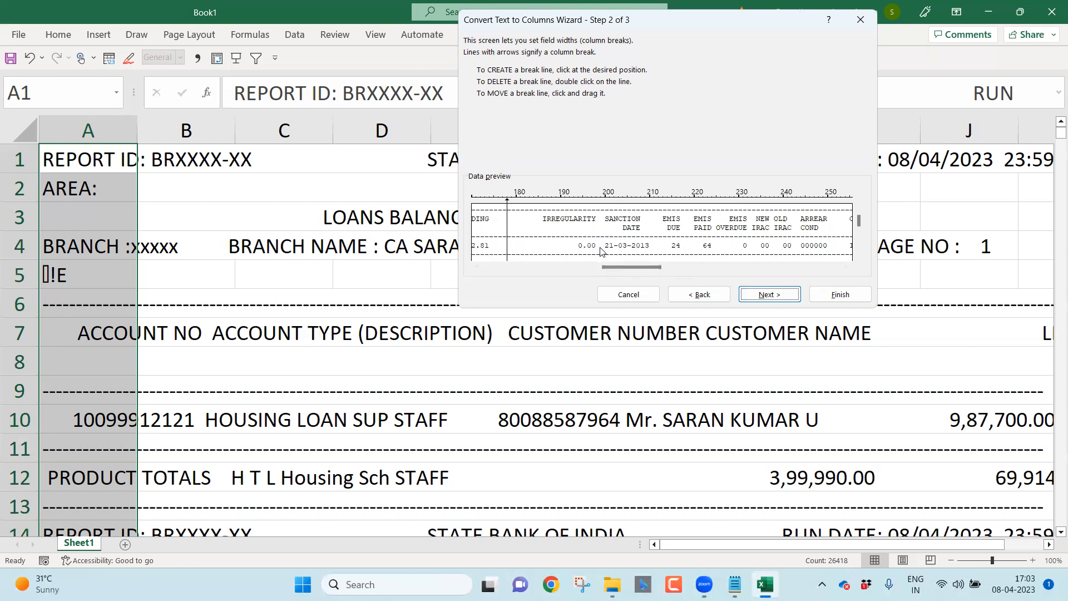
Add the remaining breaks through the stress, write-off and SMA arrear fields
left_click(657, 225)
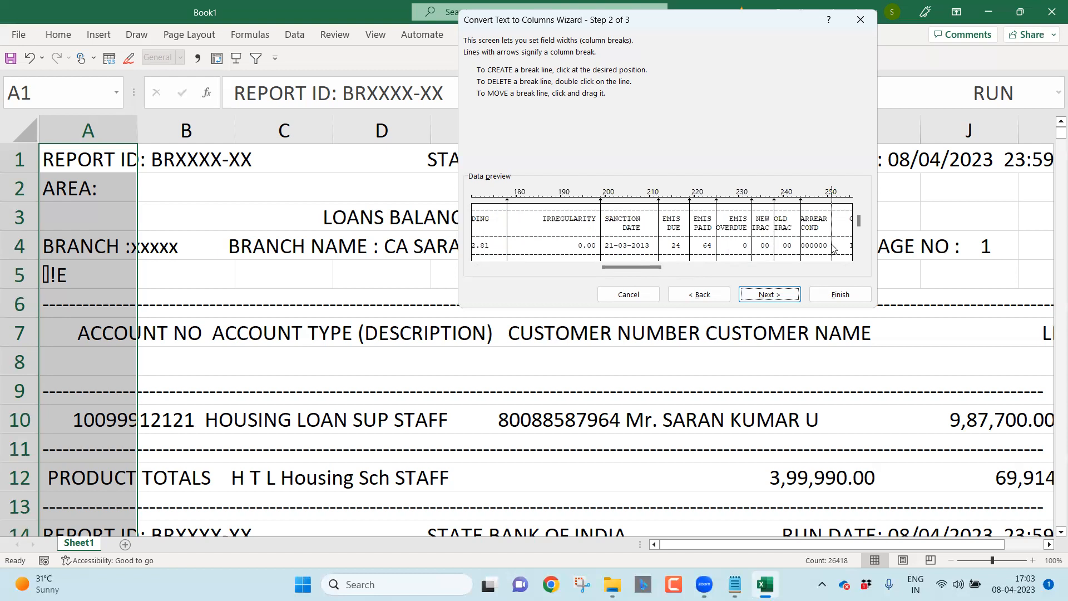
left_click_drag(633, 267, 684, 267)
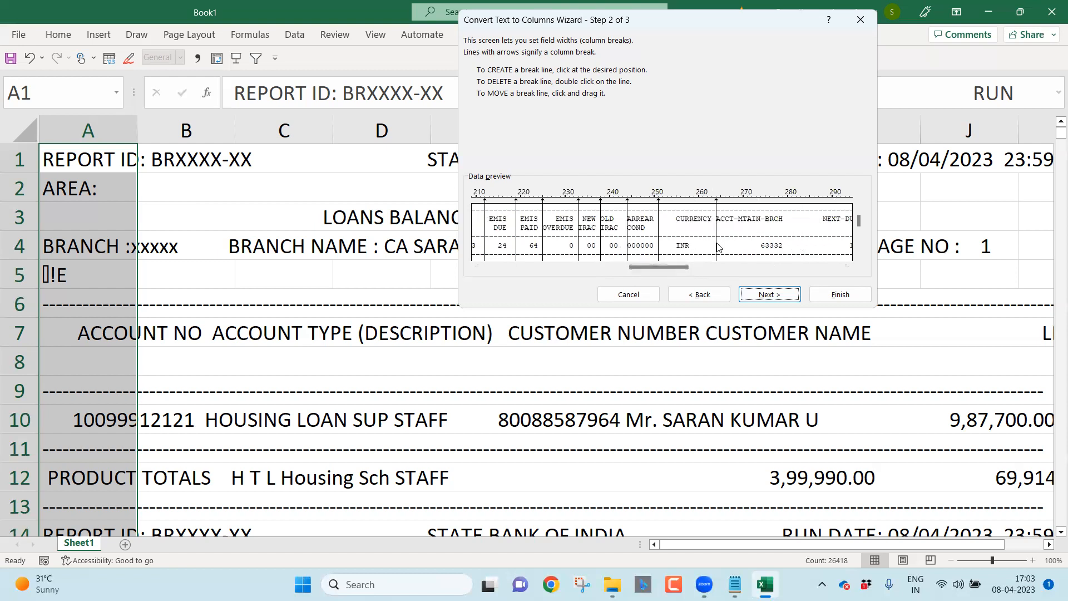
left_click_drag(658, 267, 680, 267)
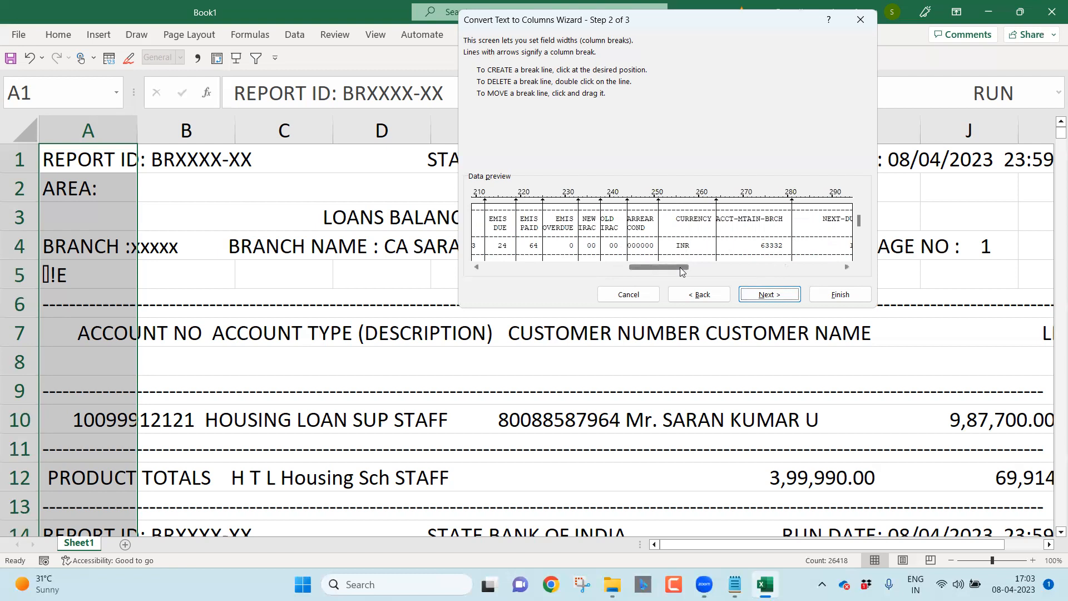
left_click_drag(657, 266, 705, 267)
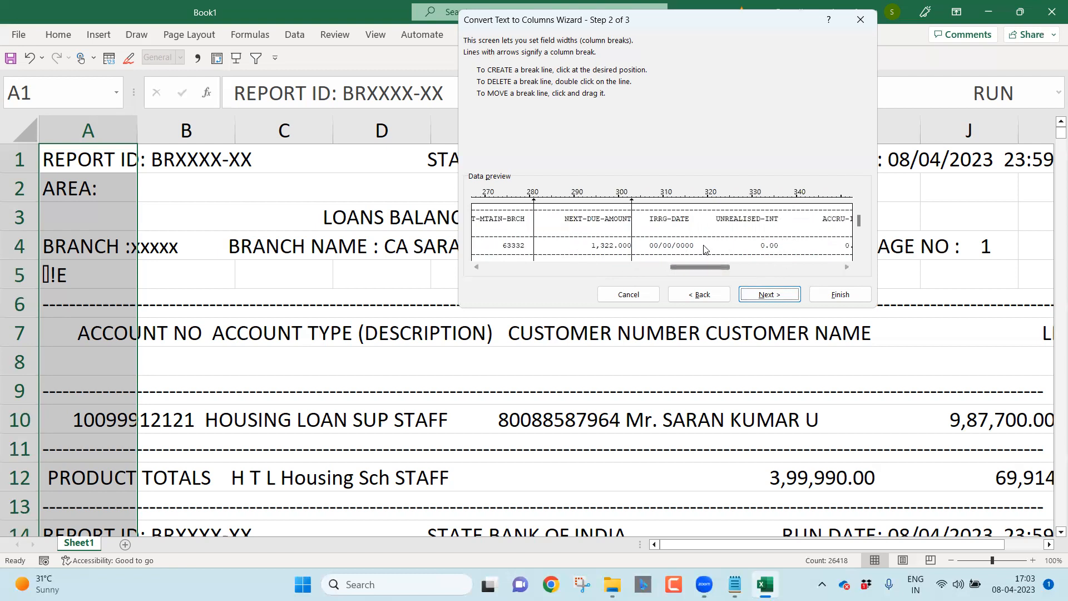
left_click_drag(701, 267, 732, 267)
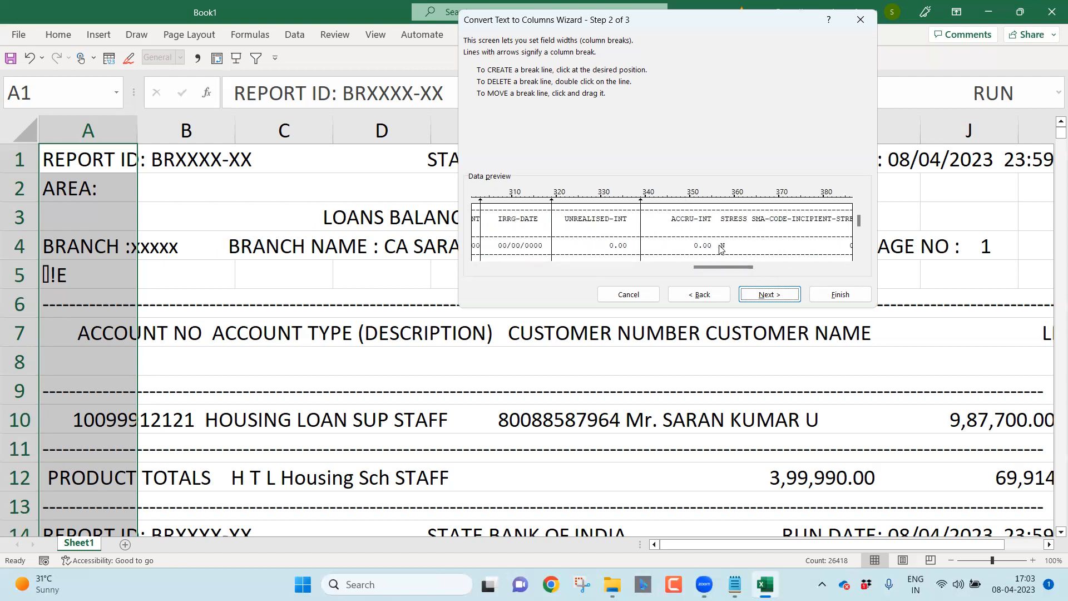
left_click(745, 248)
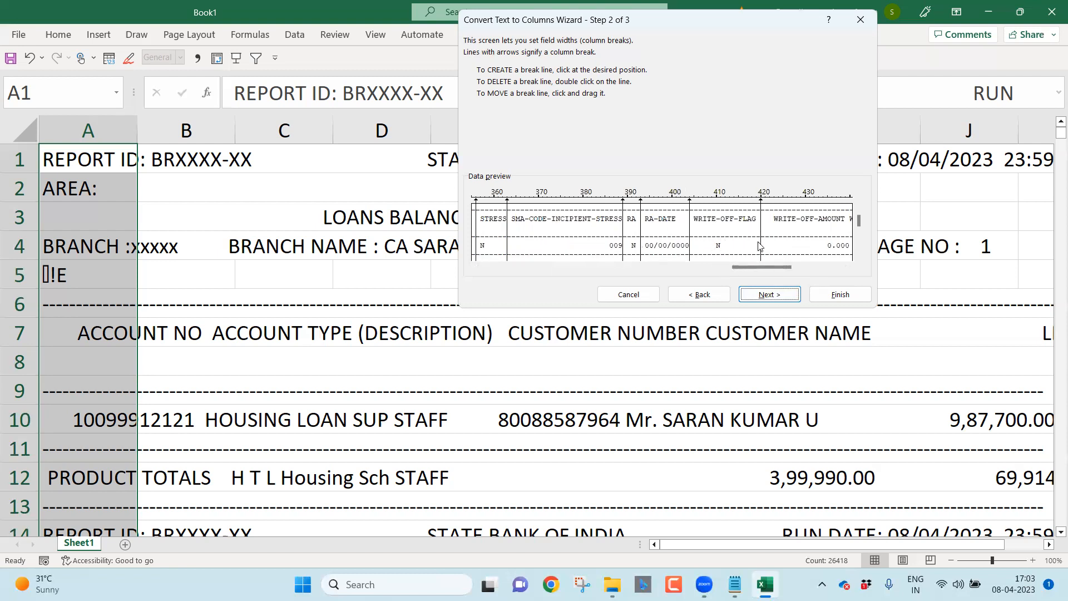
left_click_drag(763, 267, 790, 266)
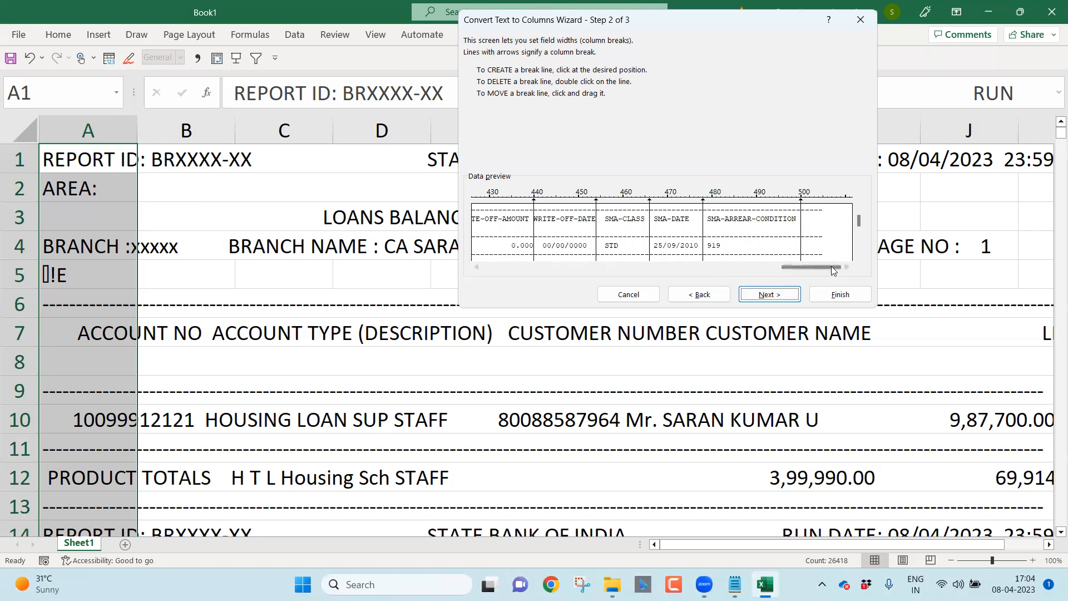
mouse_move(840, 293)
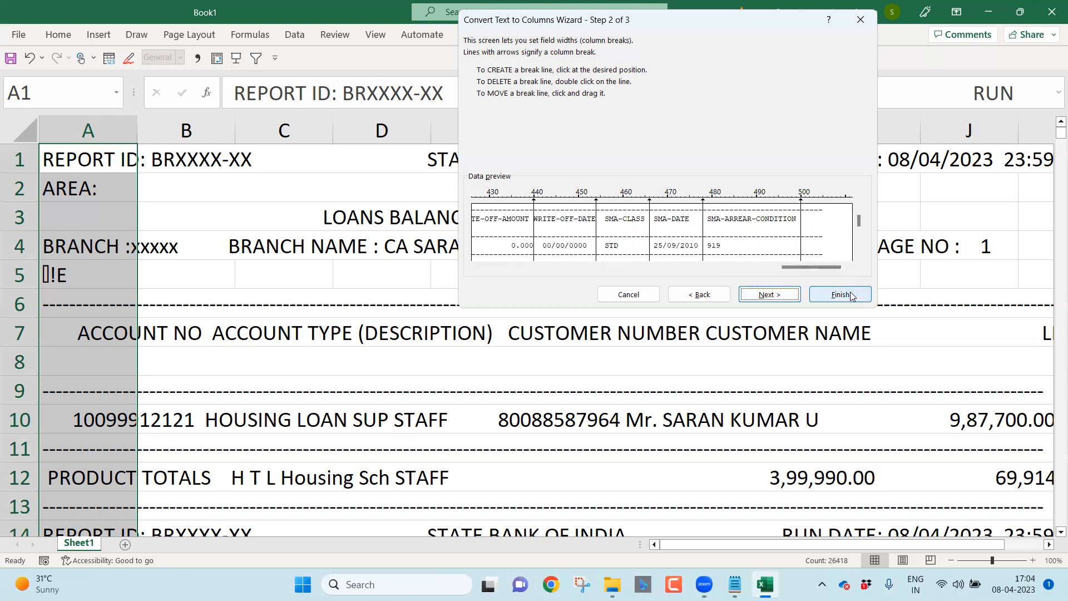
Finish the split into separate columns and turn on Filter for the ACCOUNT NO header row
left_click(839, 293)
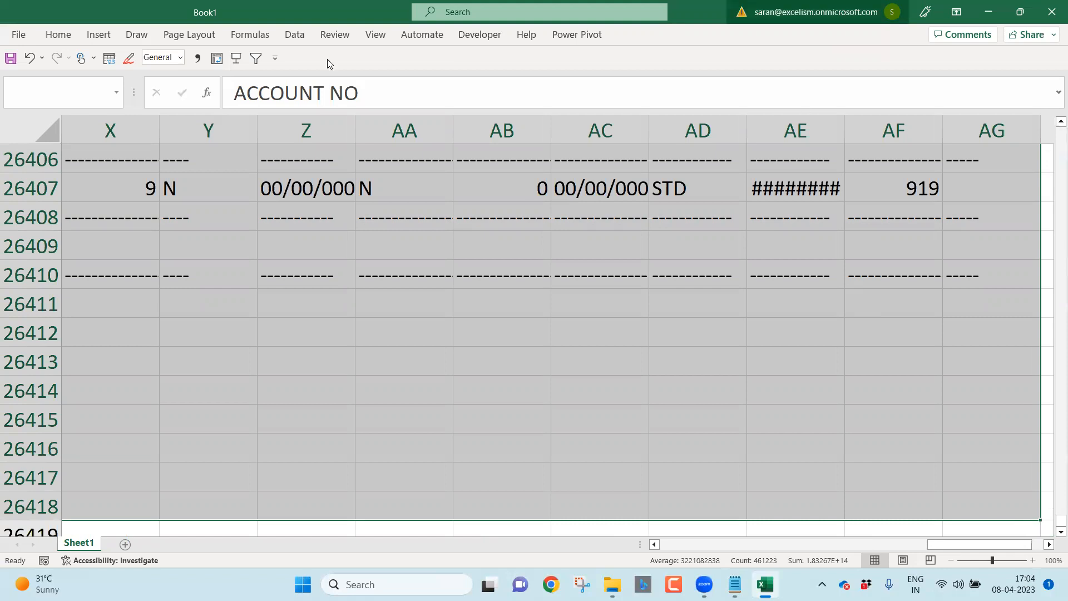
left_click(294, 34)
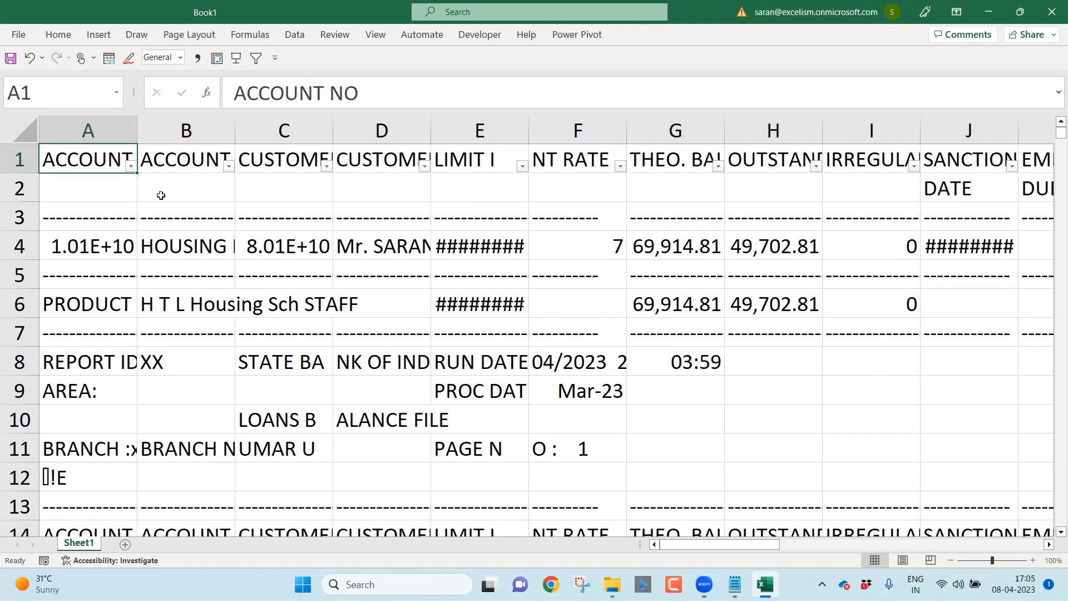
Filter ACCOUNT NO to show only dashes, blanks, repeated headers and totals, hiding account records
left_click(129, 166)
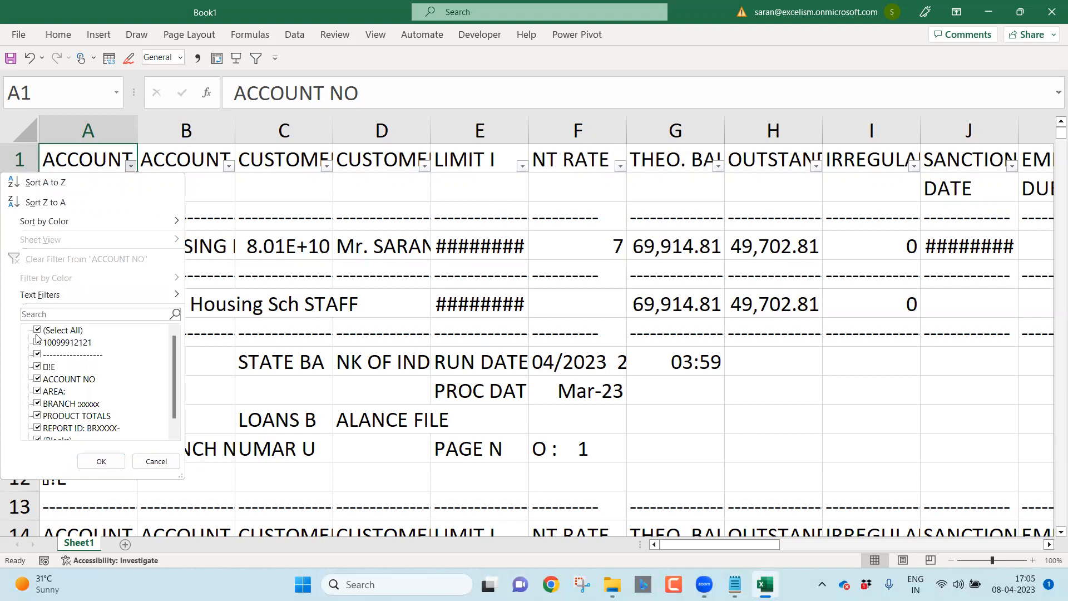
left_click(37, 331)
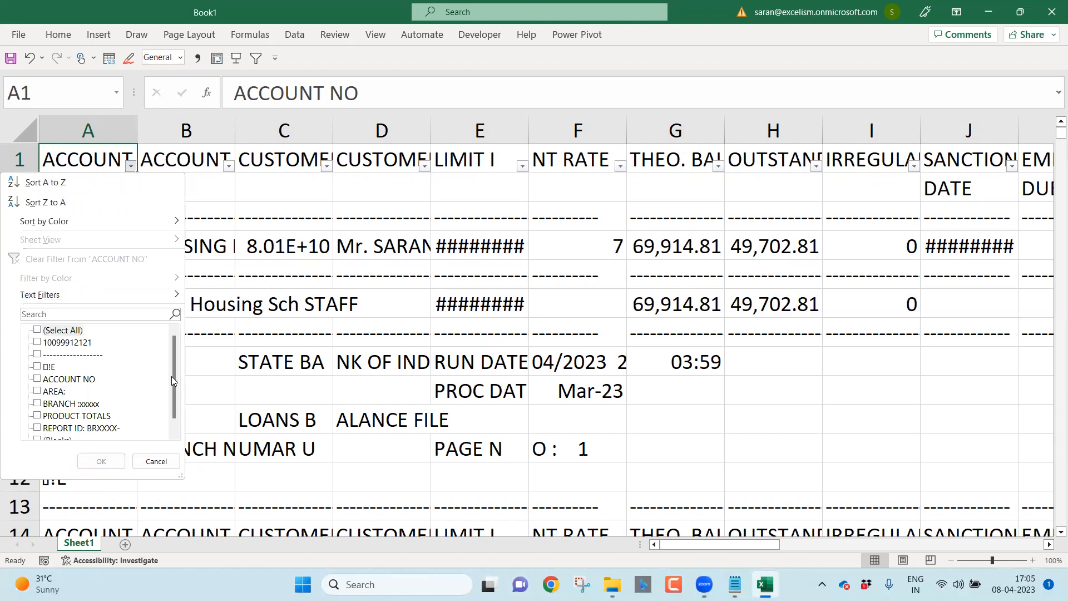
scroll("down", 3)
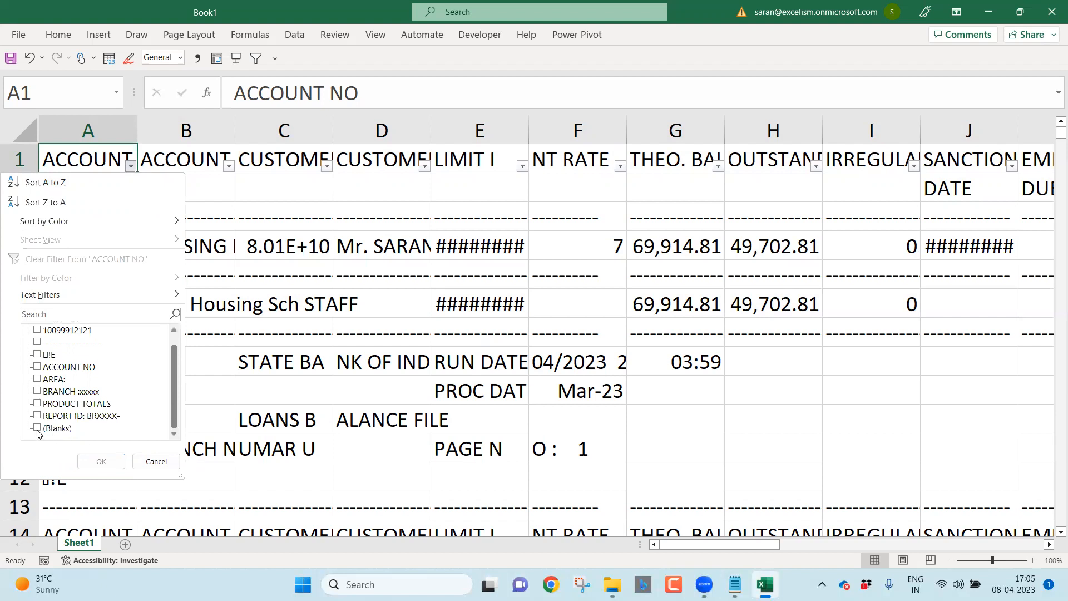
left_click(37, 378)
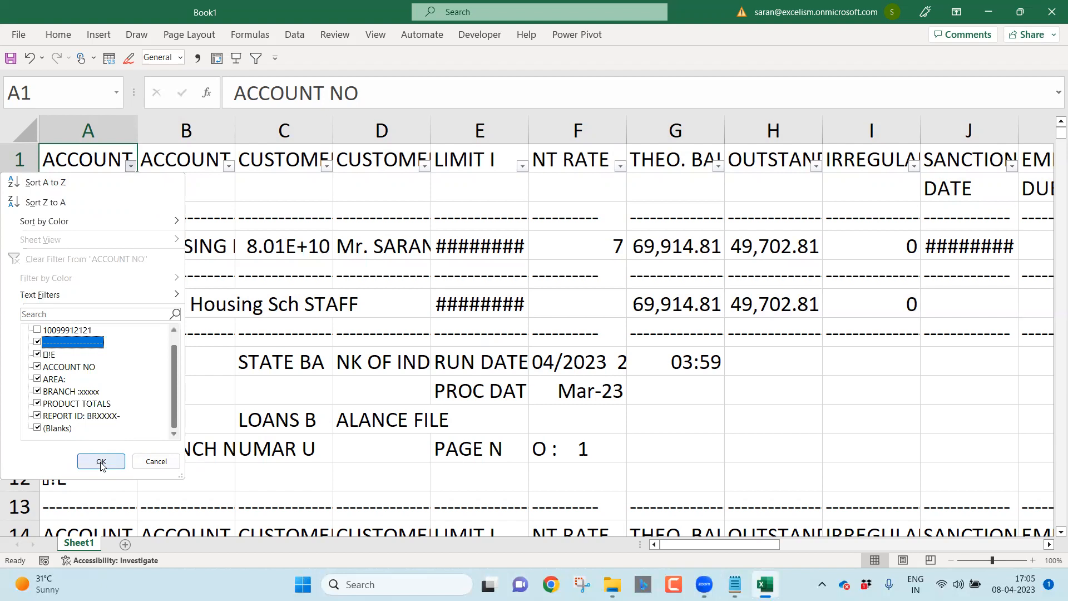
left_click(101, 461)
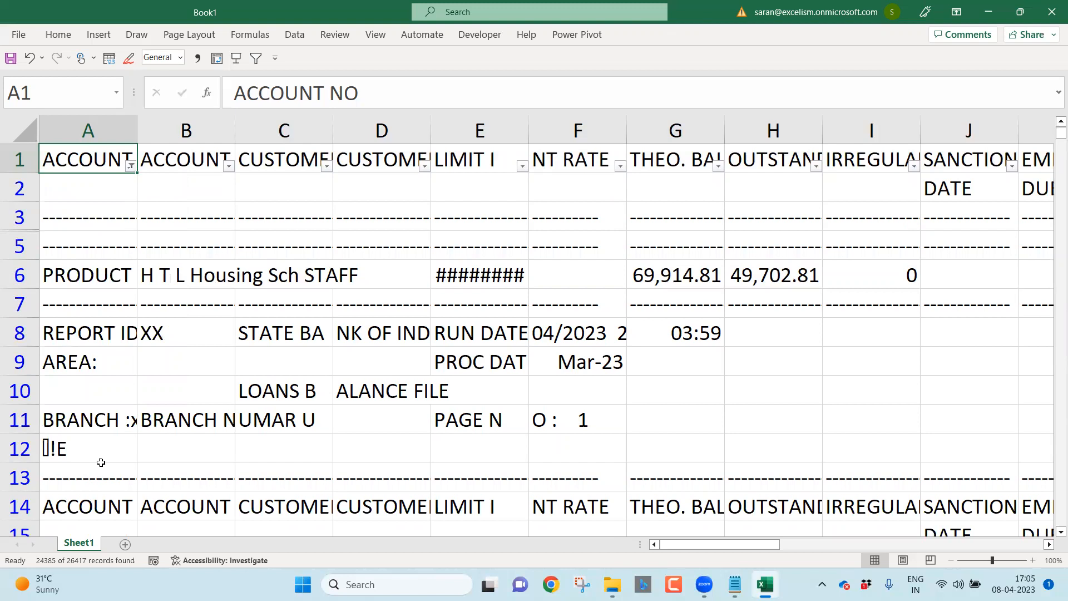
Select the visible junk rows below the header and delete them as entire sheet rows
left_click(87, 188)
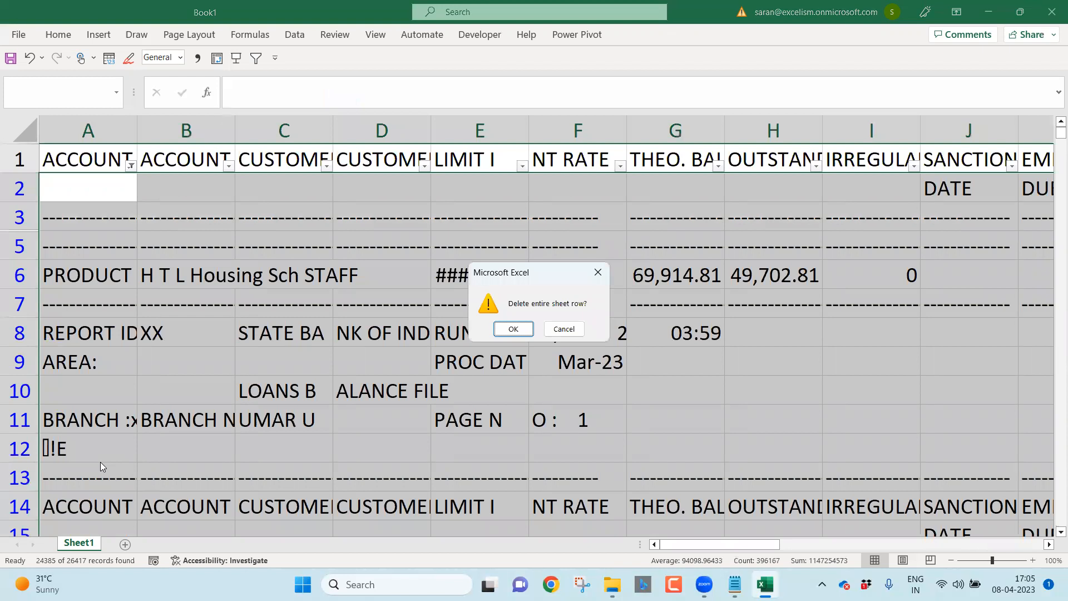
left_click(512, 329)
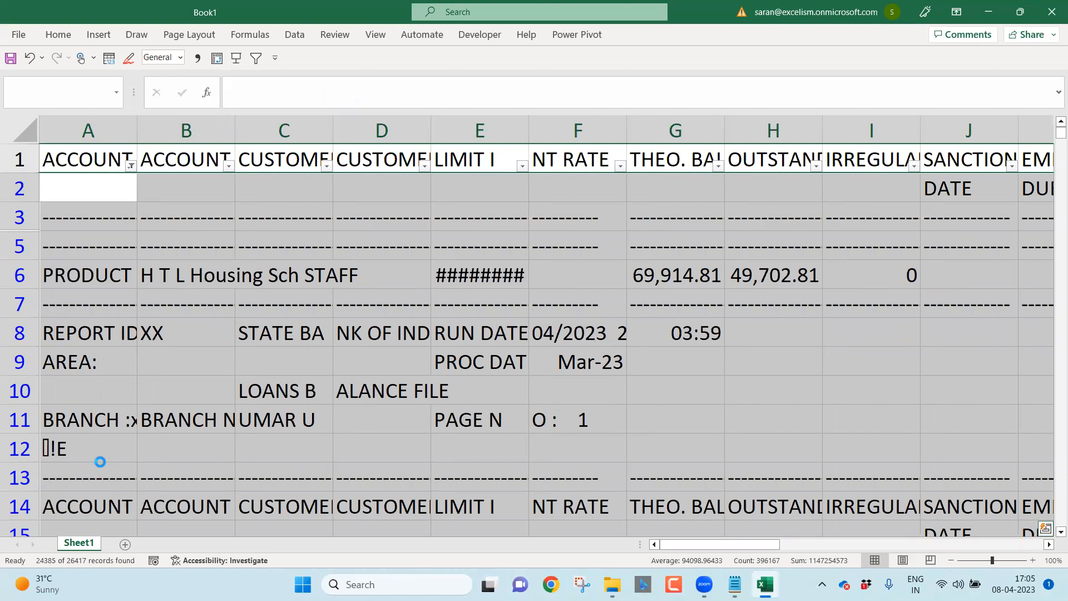
scroll("down", 3)
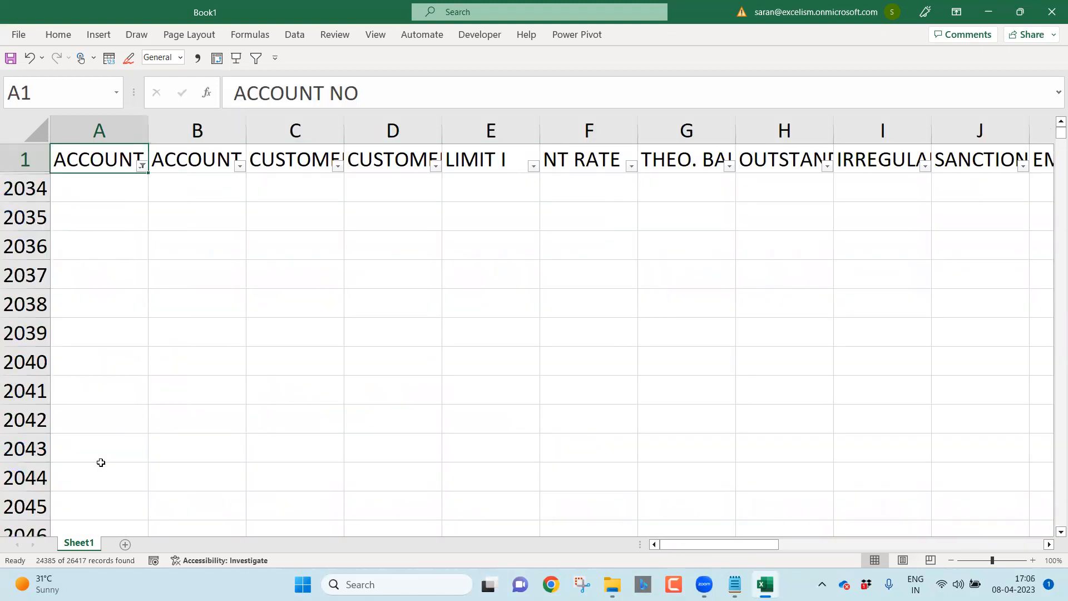
Clear the filter, select A2, and bring up the Freeze Panes options on the View tab
key("alt")
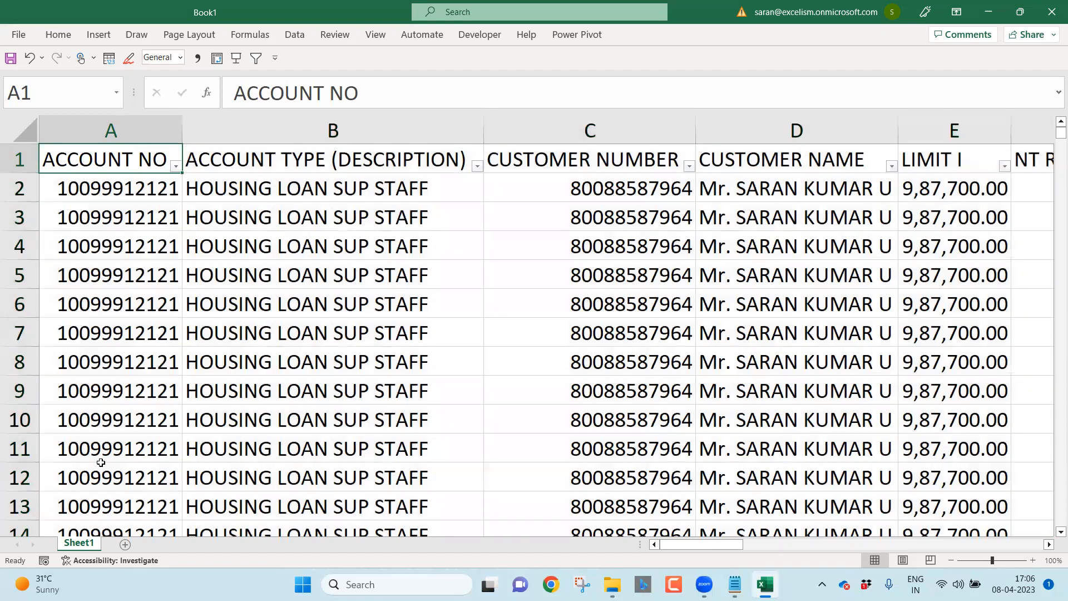
left_click(111, 188)
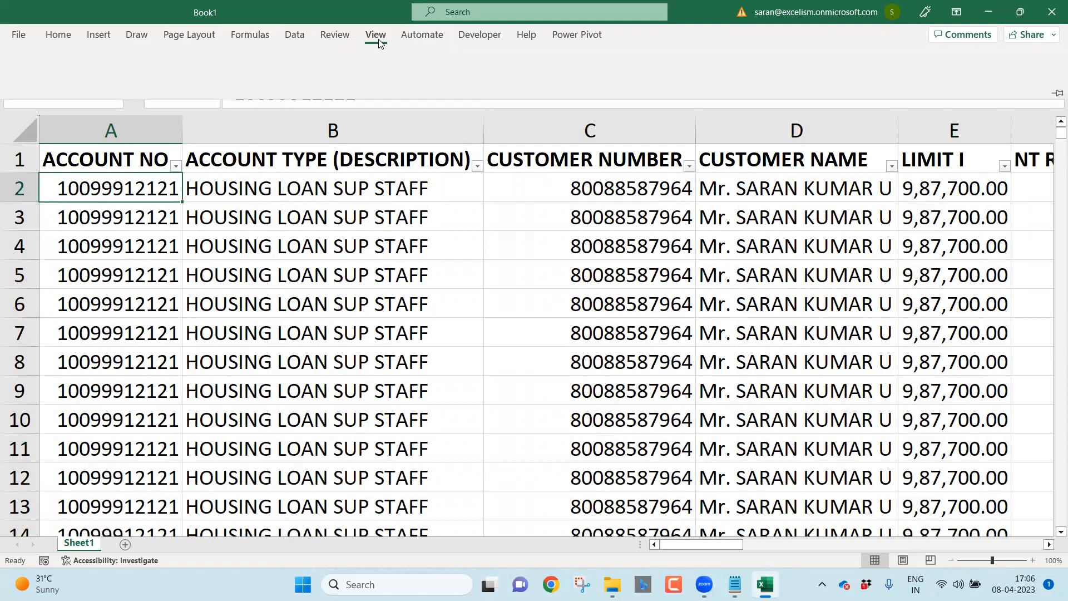
left_click(681, 68)
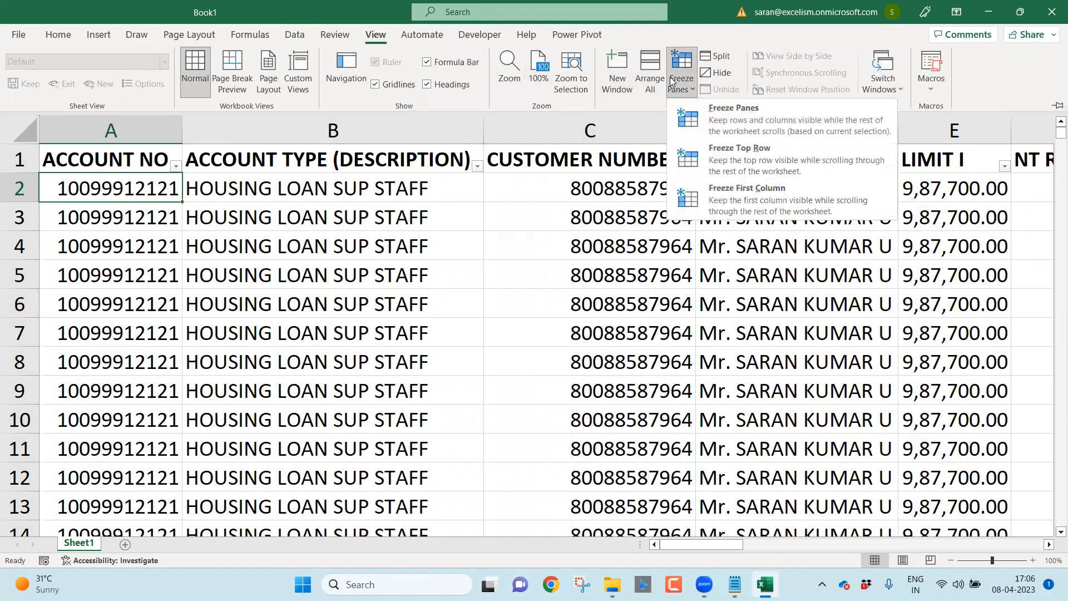